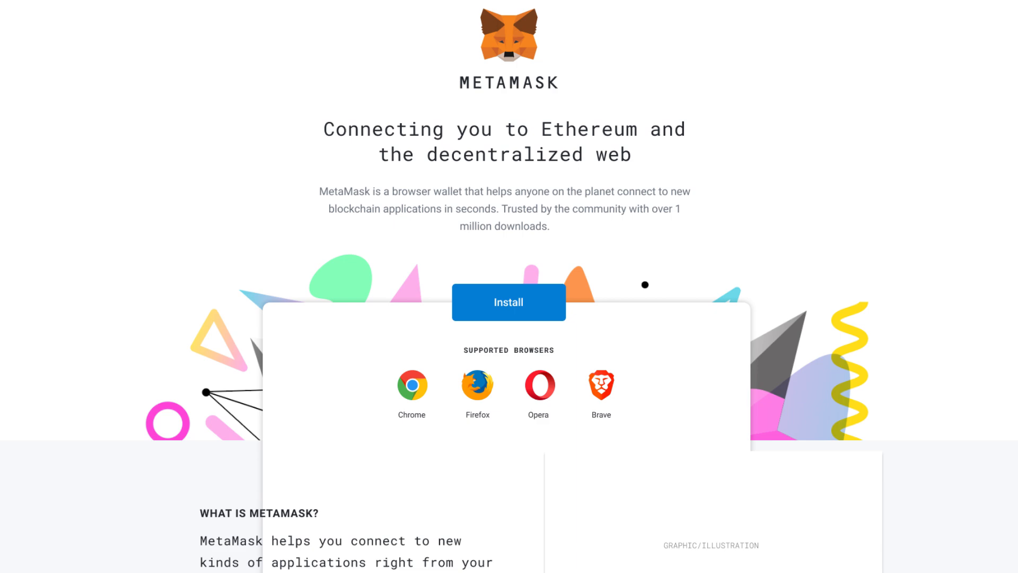
# Add the MetaMask extension to Chrome from metamask.io, approving its permissions
pyautogui.click(508, 303)
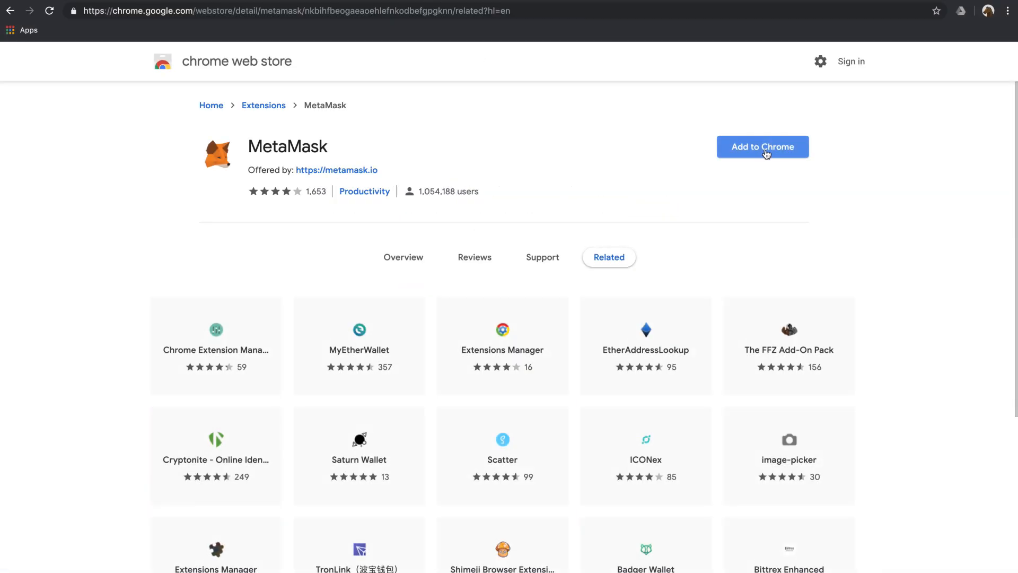
pyautogui.click(762, 146)
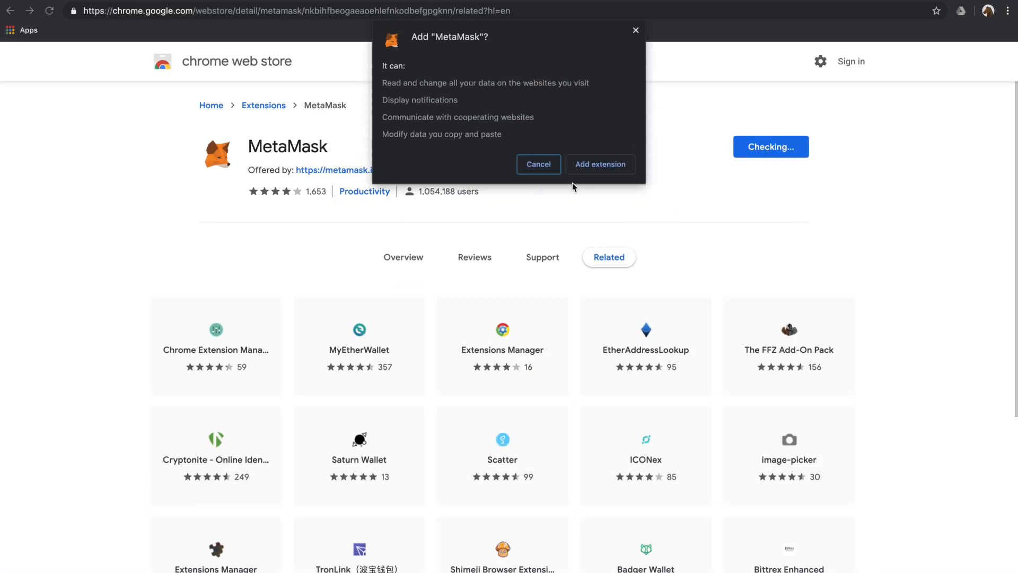
pyautogui.click(601, 163)
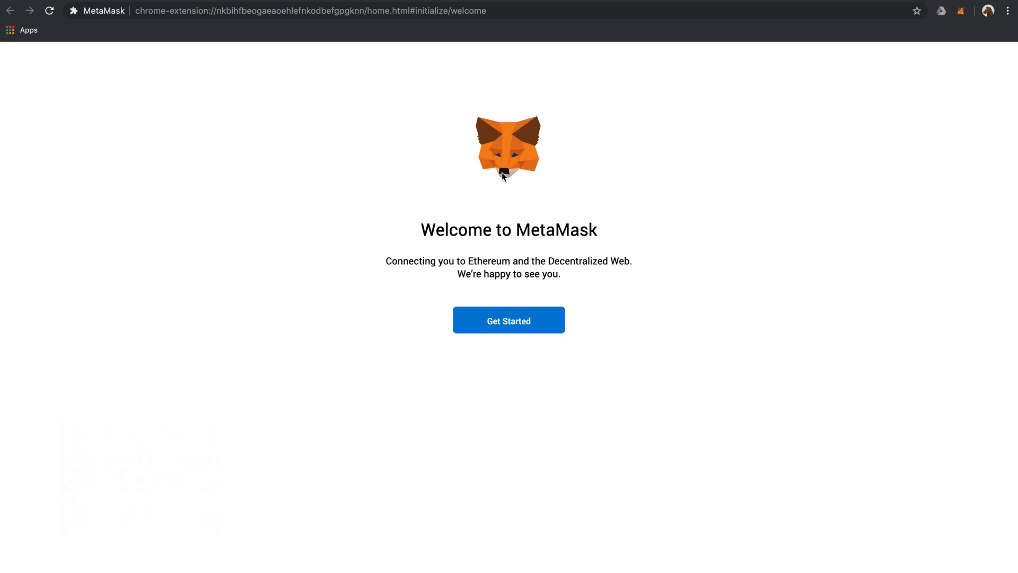
# Begin MetaMask setup and choose to create a brand-new wallet
pyautogui.click(508, 320)
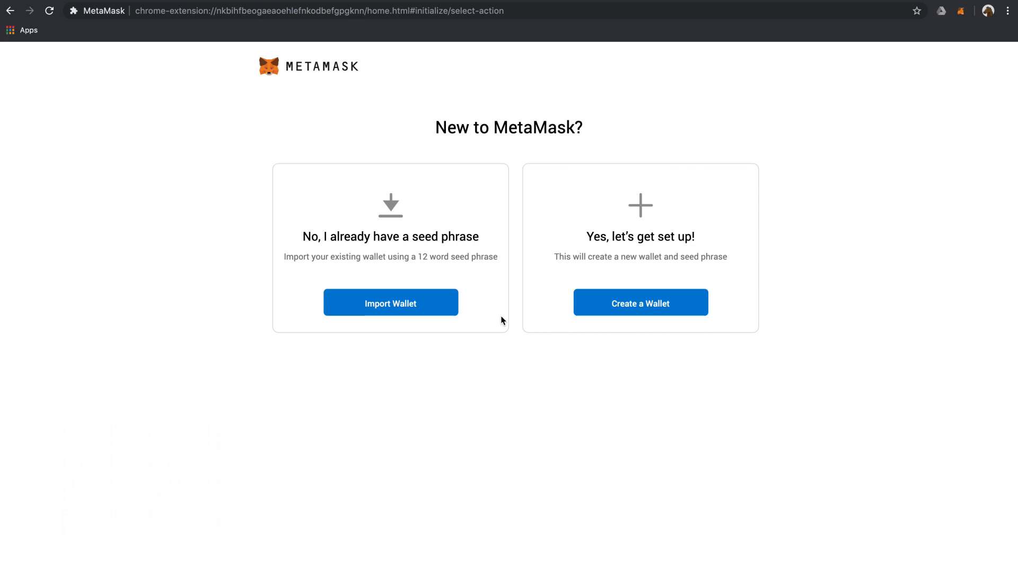
pyautogui.moveTo(675, 309)
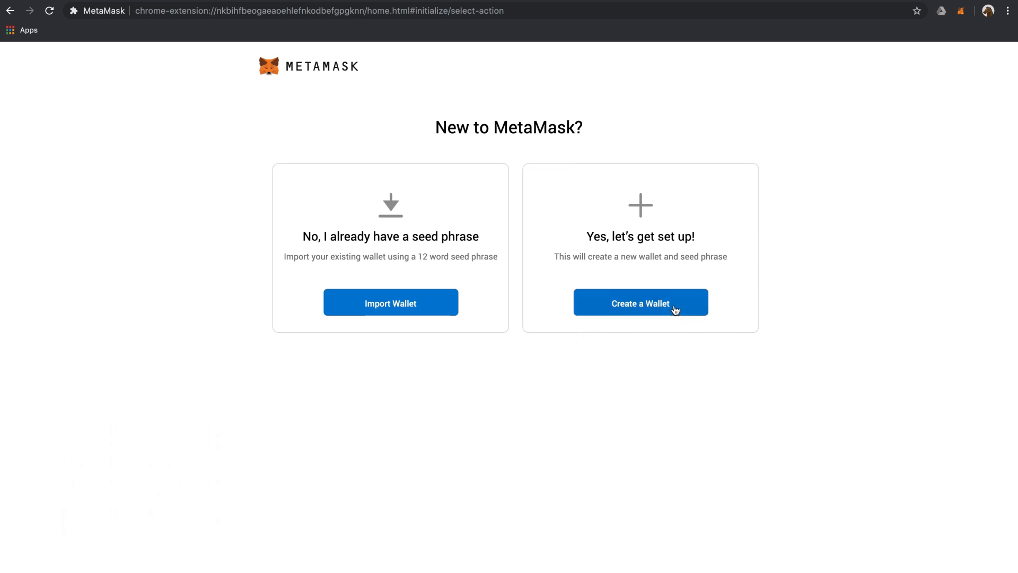
pyautogui.click(639, 302)
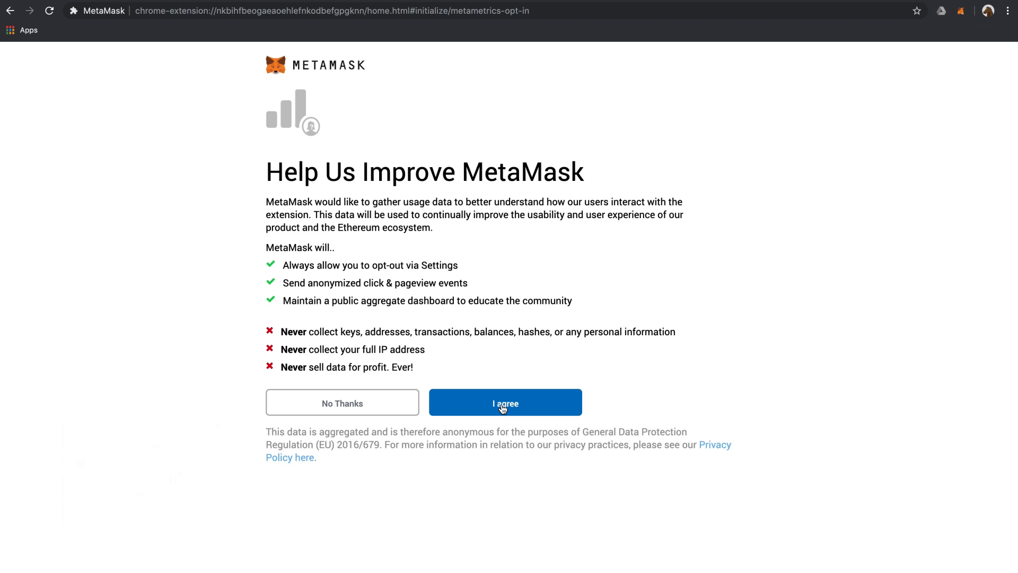
# Agree to usage-data sharing, enter the new password in both fields and accept the Terms of Use
pyautogui.click(505, 403)
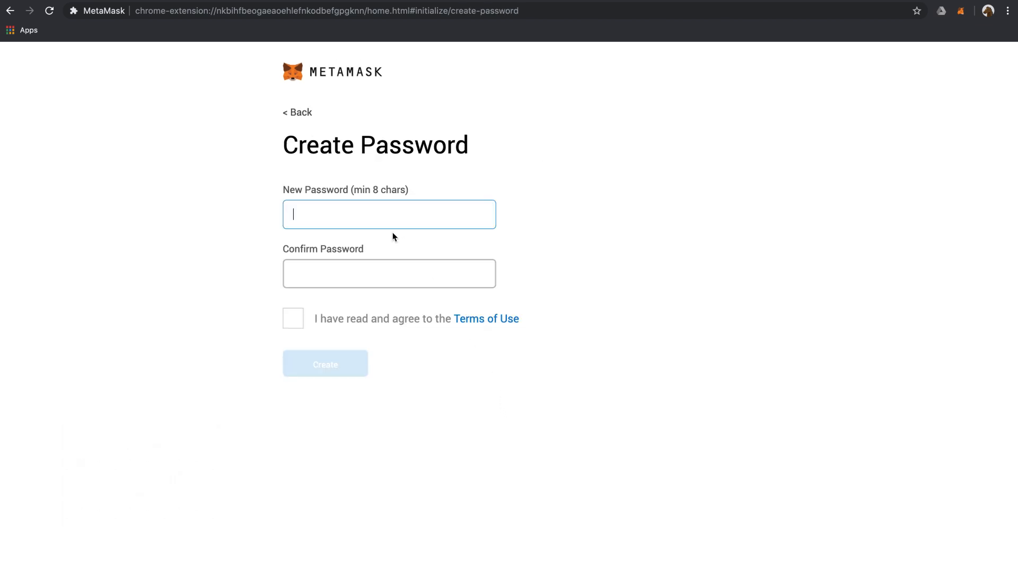
pyautogui.write('••••')
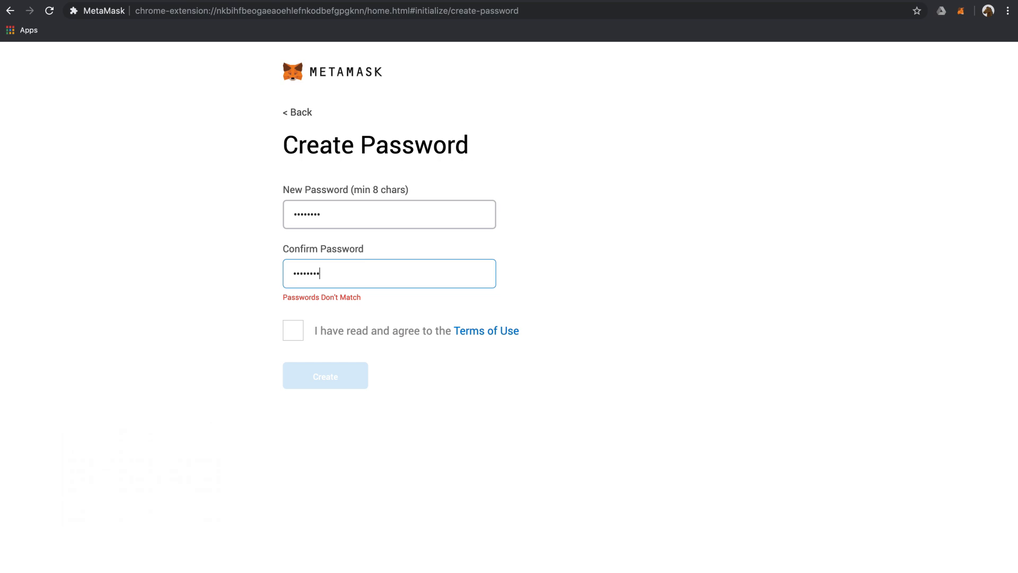
pyautogui.click(293, 318)
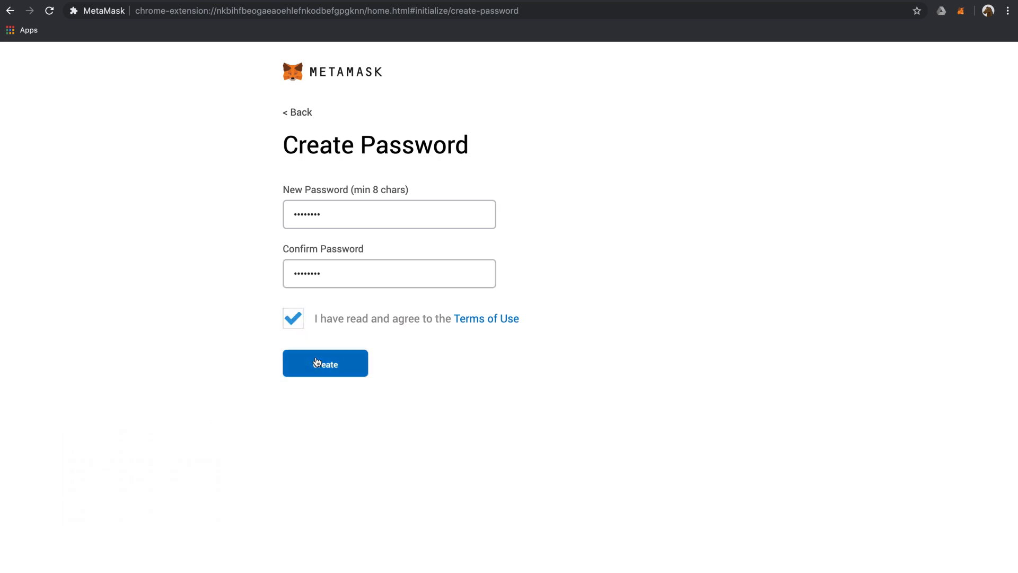
# Create the wallet, note the twelve-word Secret Backup Phrase and proceed to confirming it
pyautogui.click(324, 363)
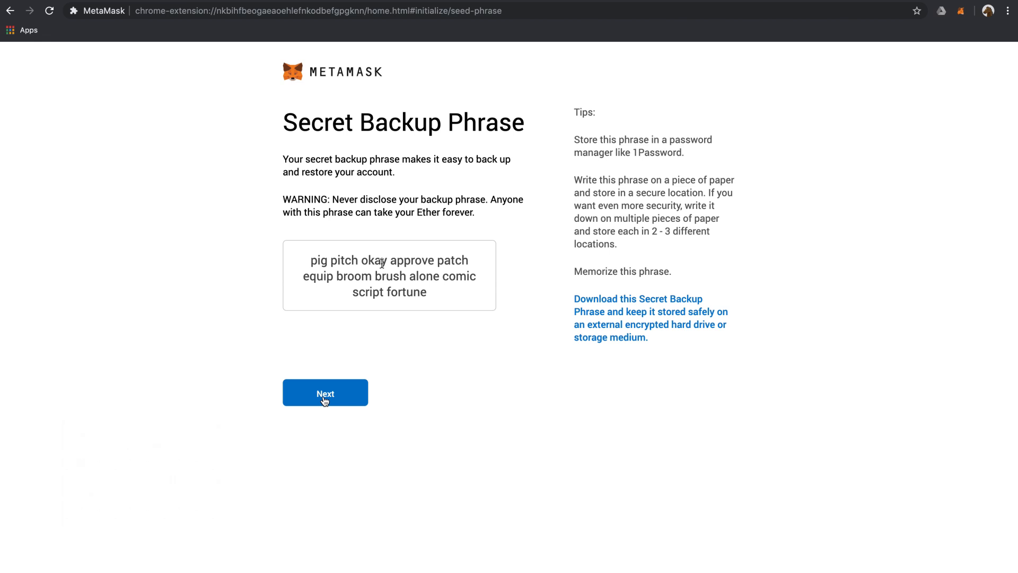
pyautogui.click(325, 392)
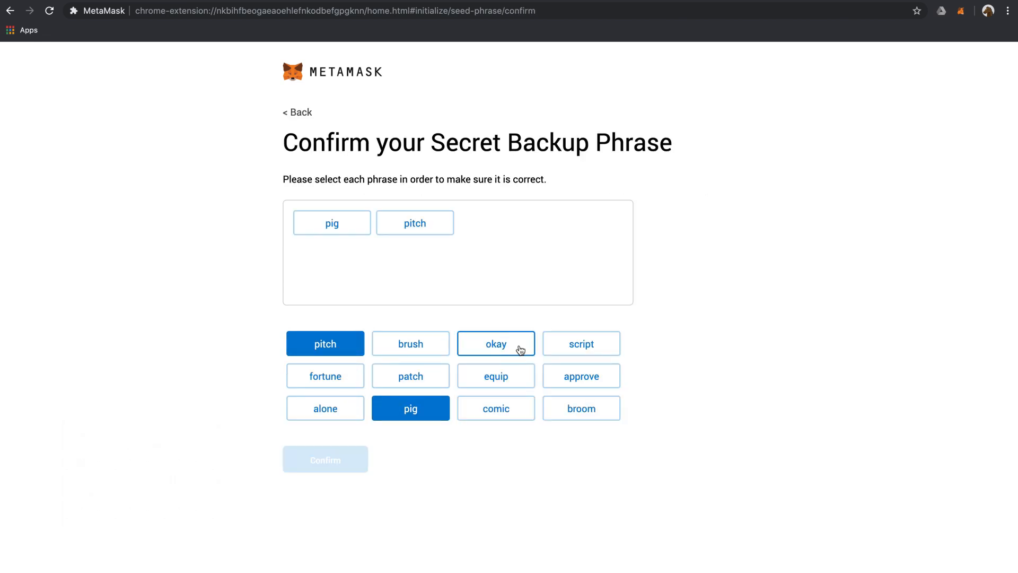
# Place the remaining words (okay, equip, broom, fortune) in order and confirm the backup phrase
pyautogui.click(495, 344)
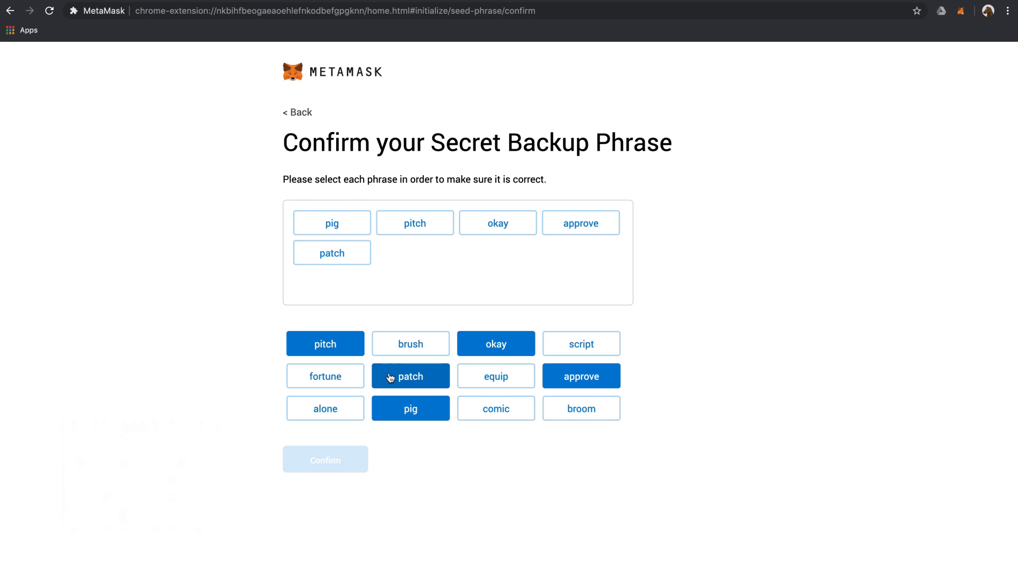
pyautogui.click(495, 375)
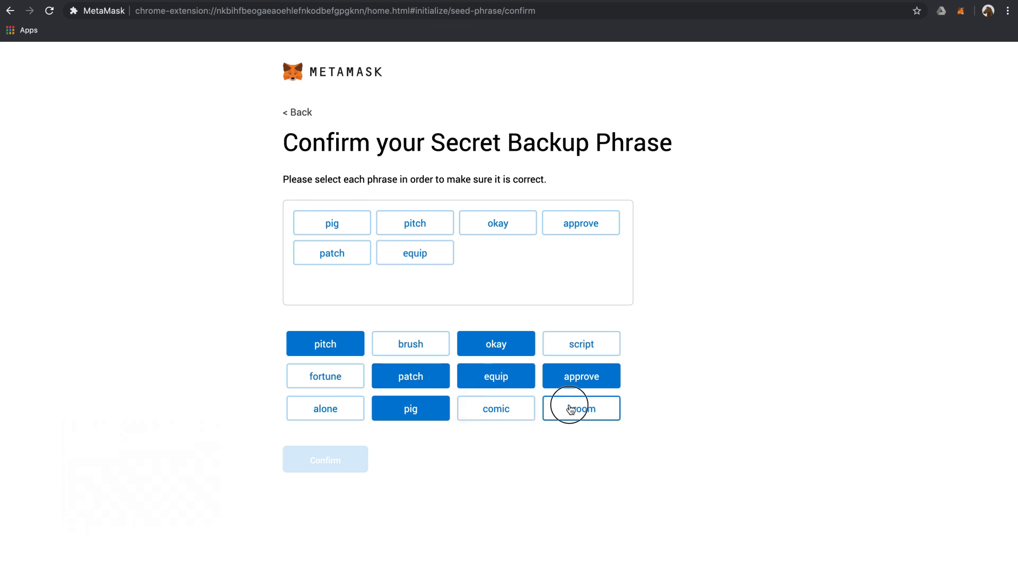
pyautogui.click(581, 407)
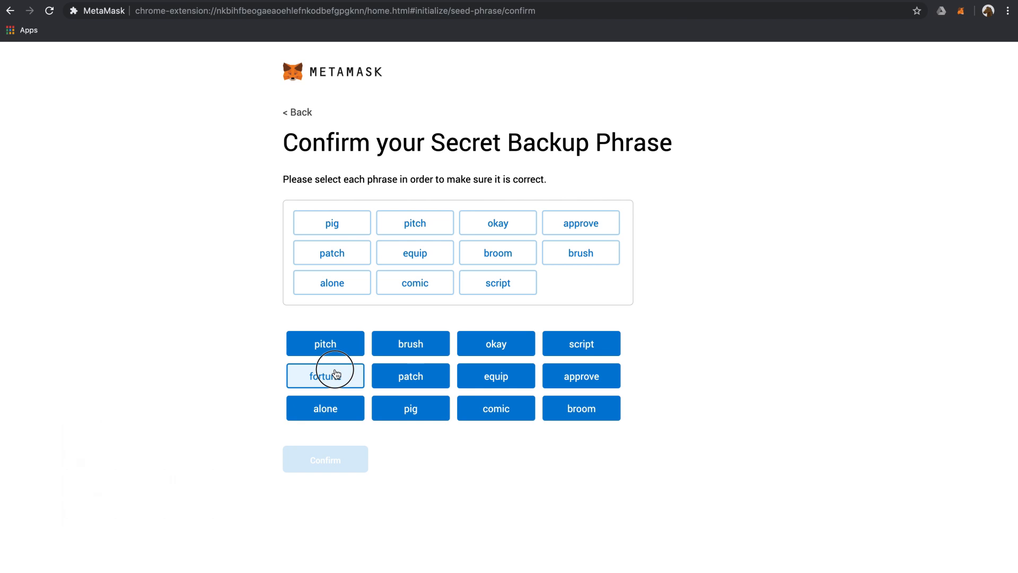
pyautogui.click(324, 375)
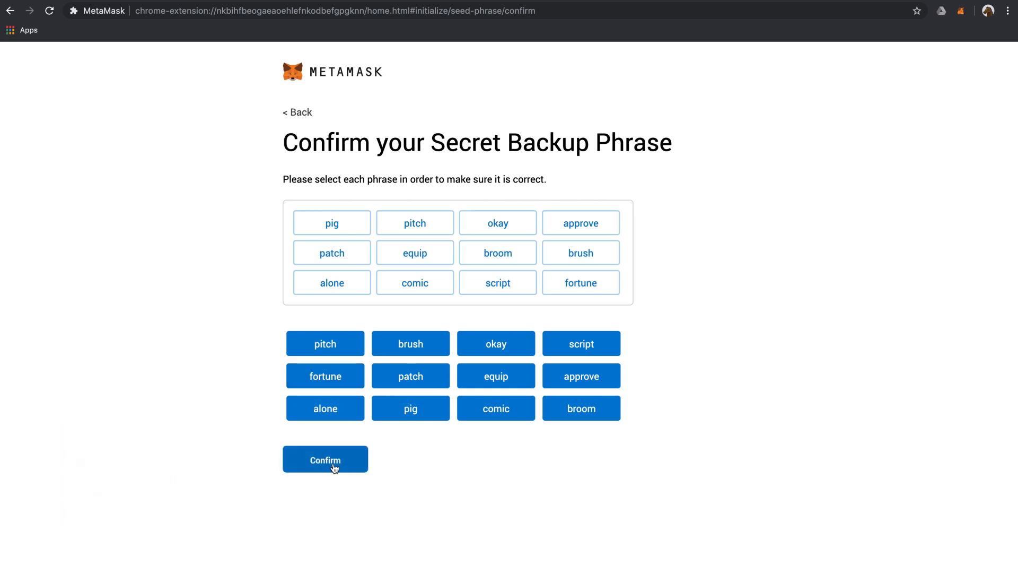
pyautogui.click(325, 459)
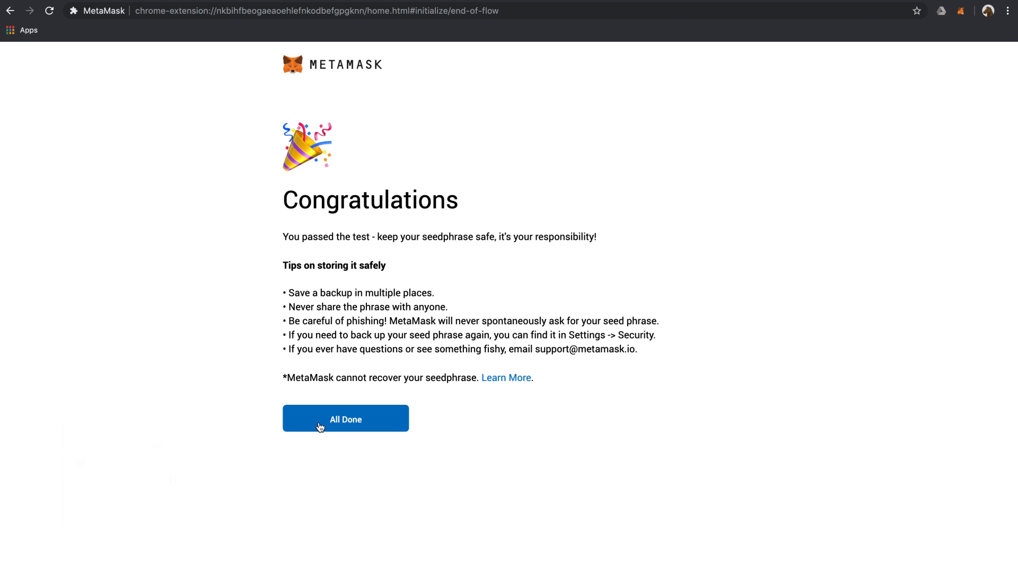
# Finish with All Done to reach the Account 1 dashboard showing 0 ETH
pyautogui.click(346, 419)
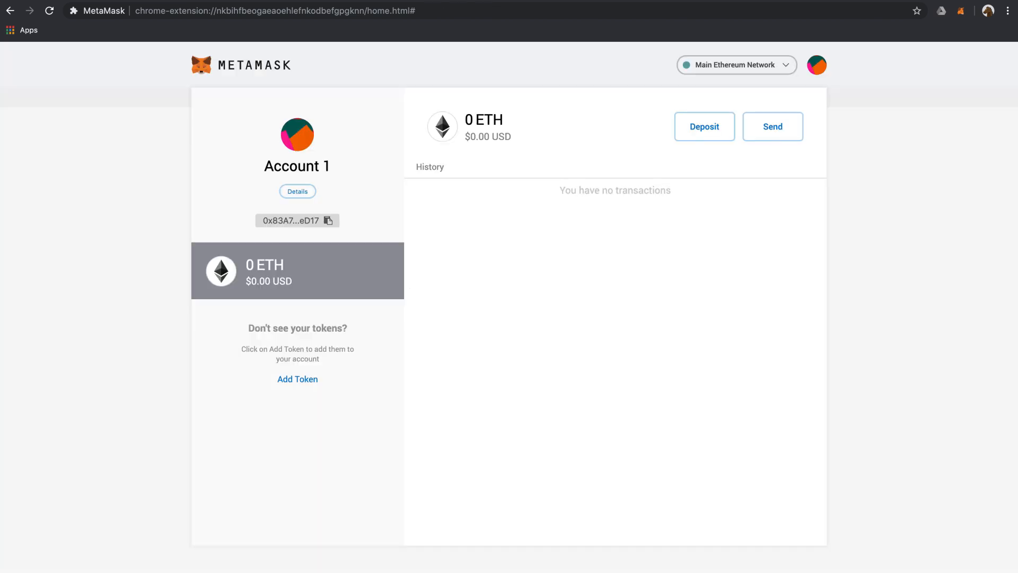